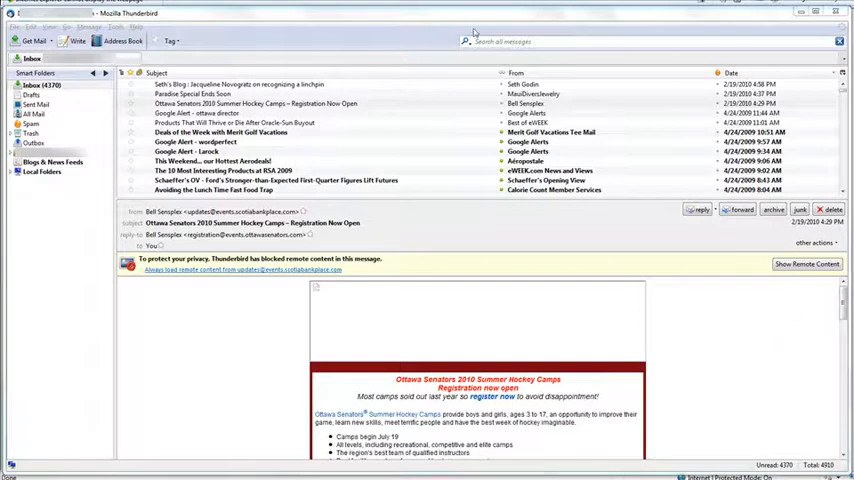
pyautogui.moveTo(410, 18)
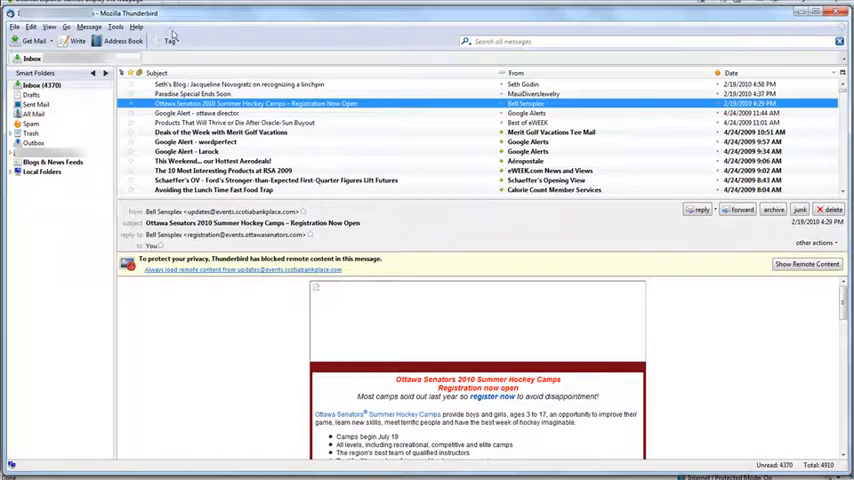
# Install the downloaded corel-final .xpi extension through the Add-ons manager so it awaits a restart
pyautogui.click(116, 28)
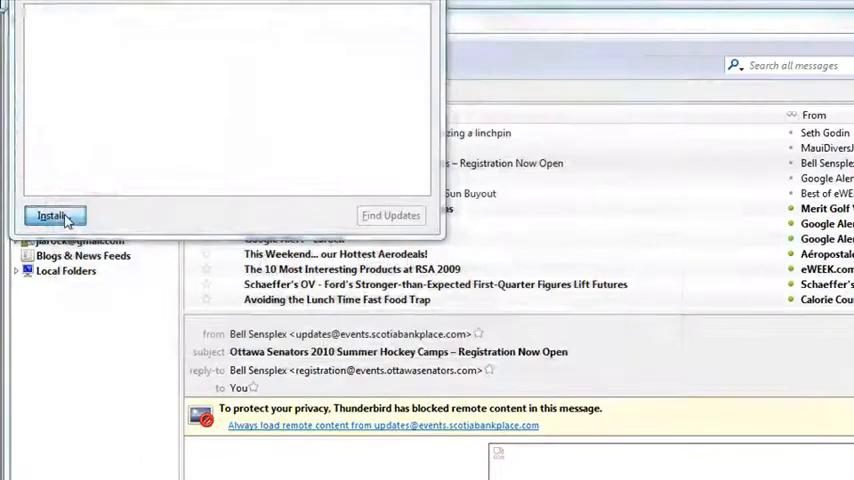
pyautogui.click(52, 216)
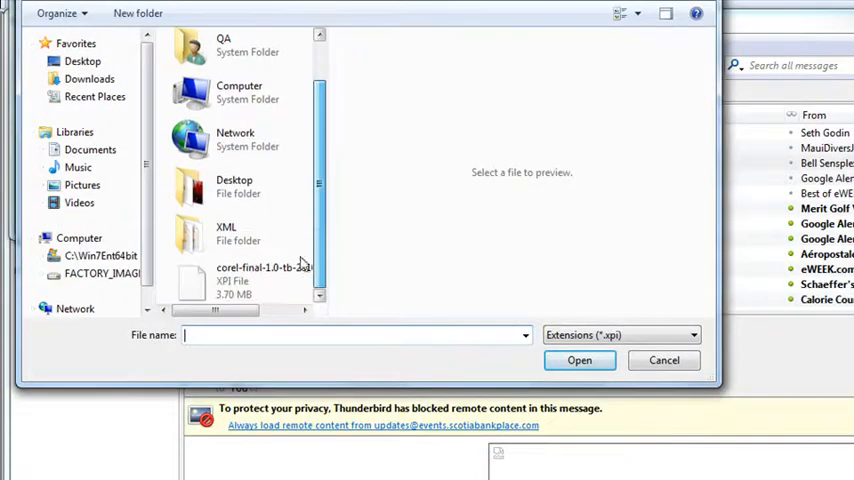
pyautogui.click(264, 280)
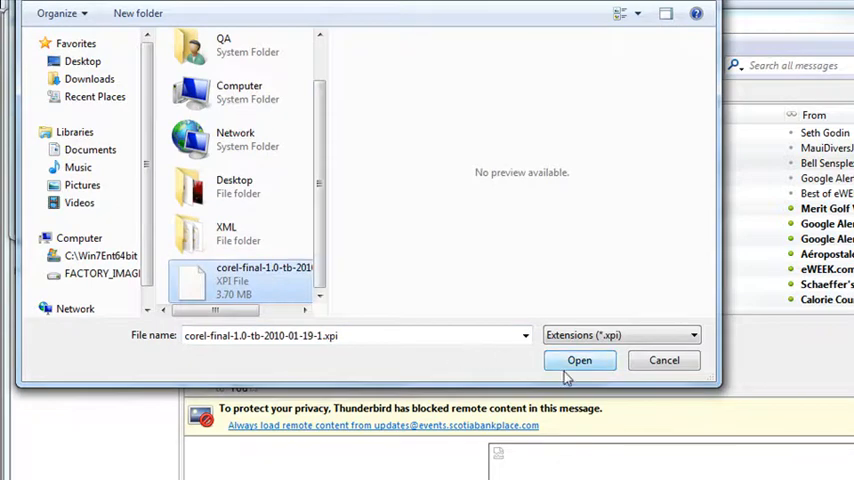
pyautogui.click(580, 360)
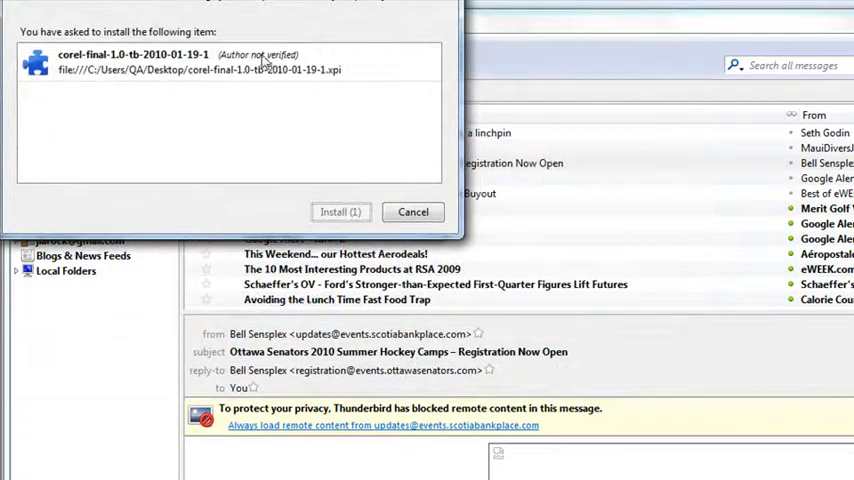
pyautogui.click(340, 212)
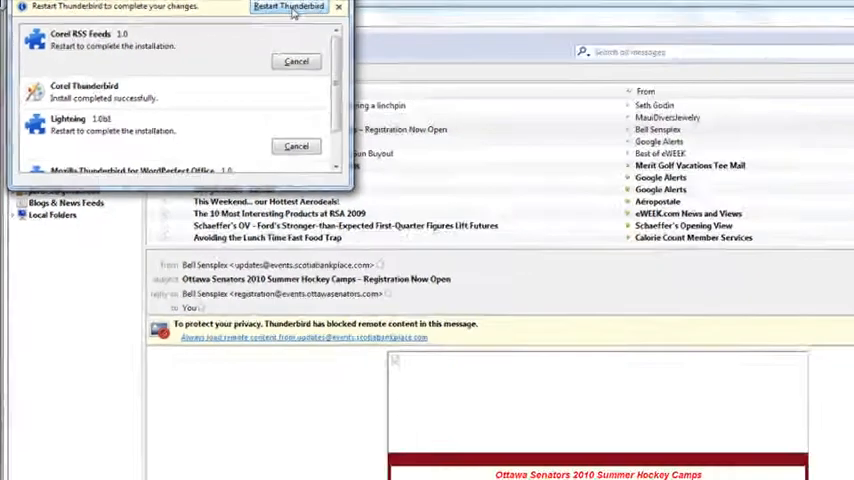
# Restart Thunderbird so it reopens as the WordPerfect Office edition with the events calendar pane
pyautogui.click(288, 8)
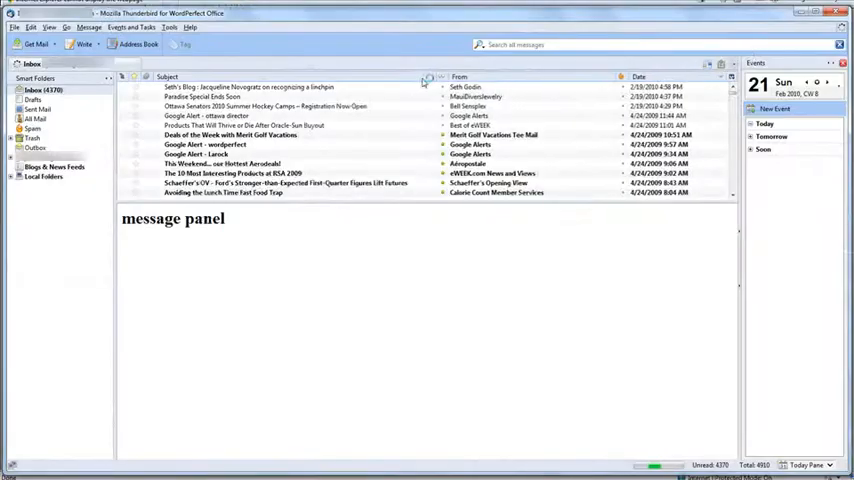
pyautogui.click(264, 106)
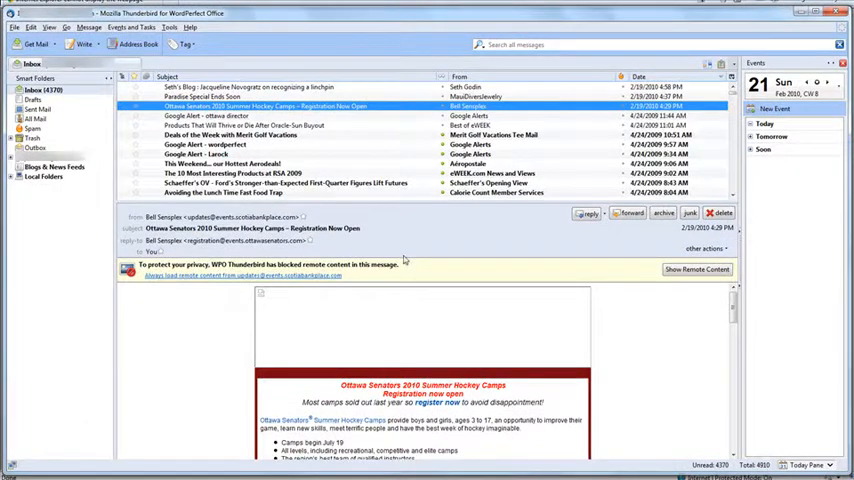
pyautogui.moveTo(768, 198)
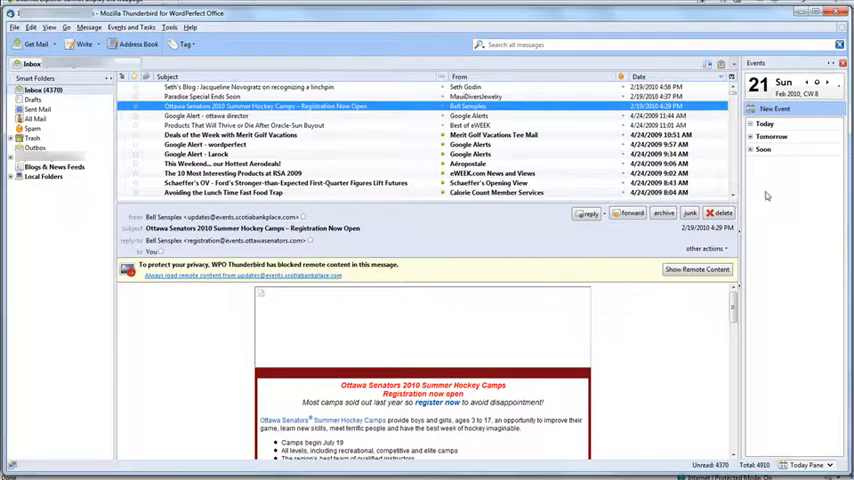
pyautogui.moveTo(778, 178)
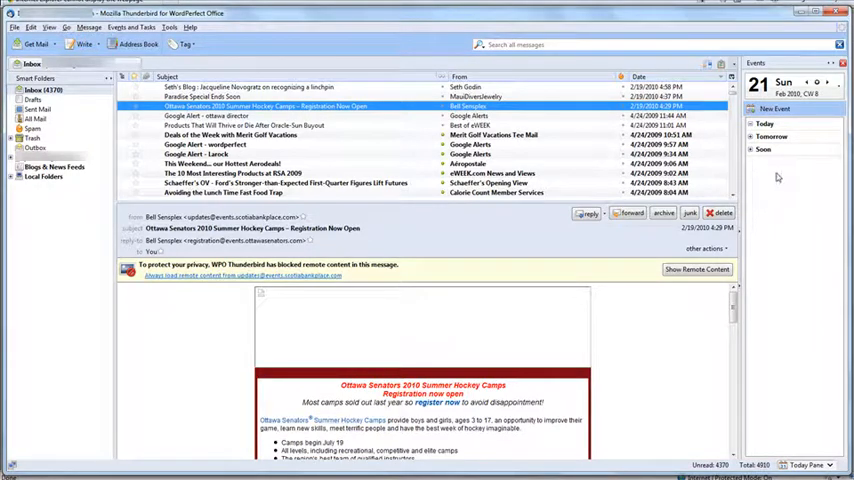